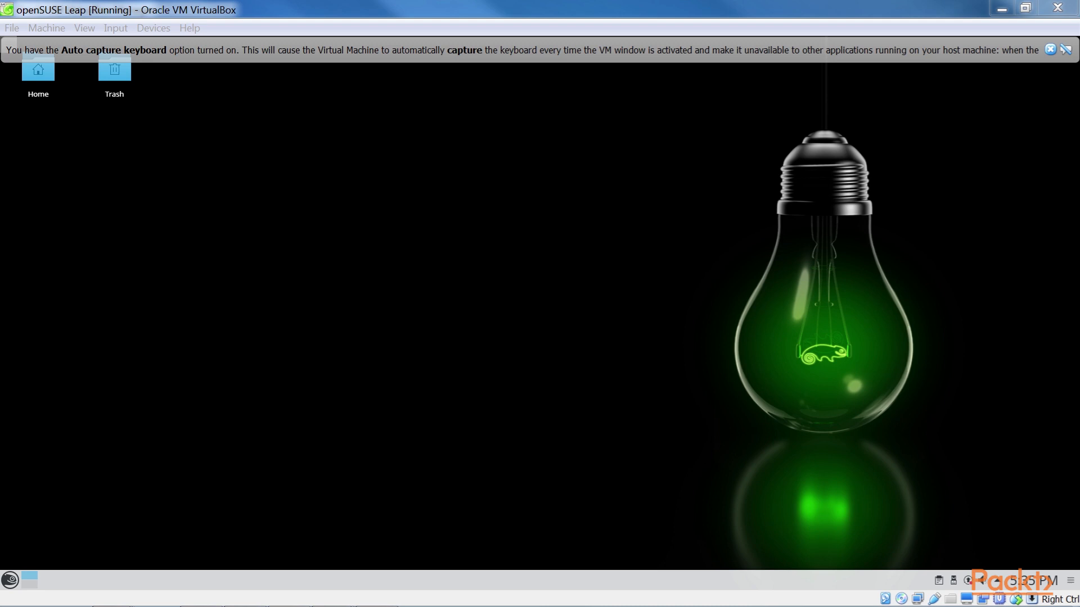
Dismiss the VirtualBox keyboard-capture notice and launch Konsole from the launcher's System category
{"action": "left_click", "coordinate": [1050, 50]}
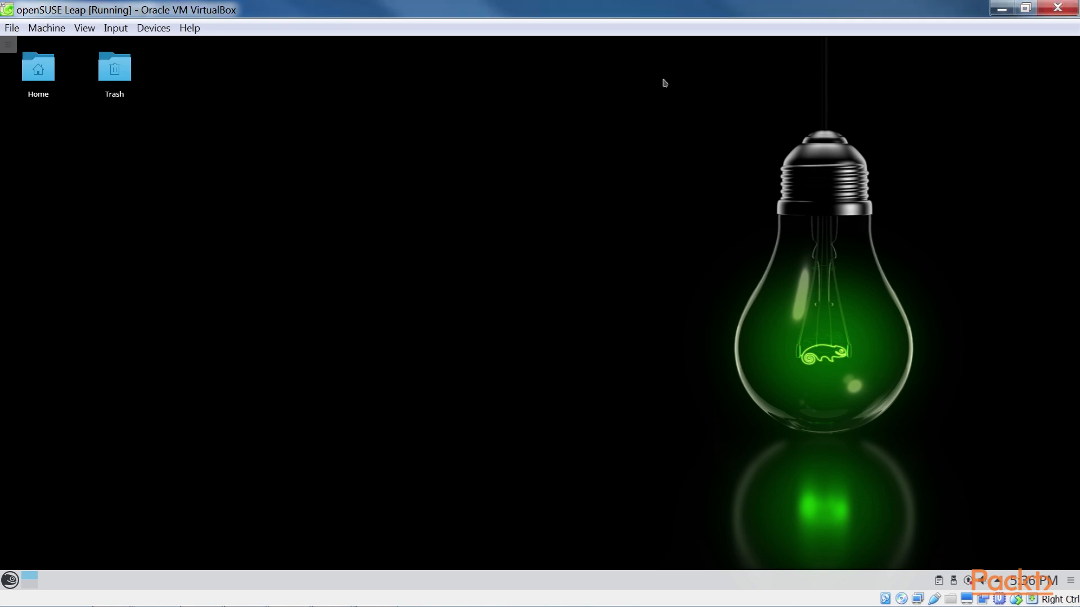
{"action": "left_click", "coordinate": [9, 580]}
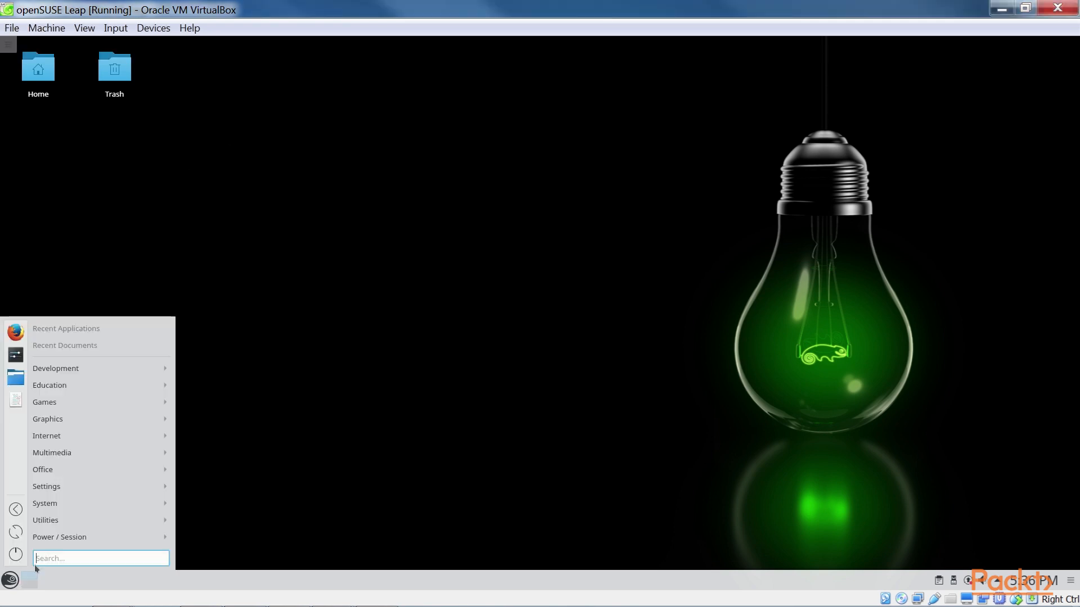
{"action": "left_click", "coordinate": [44, 504]}
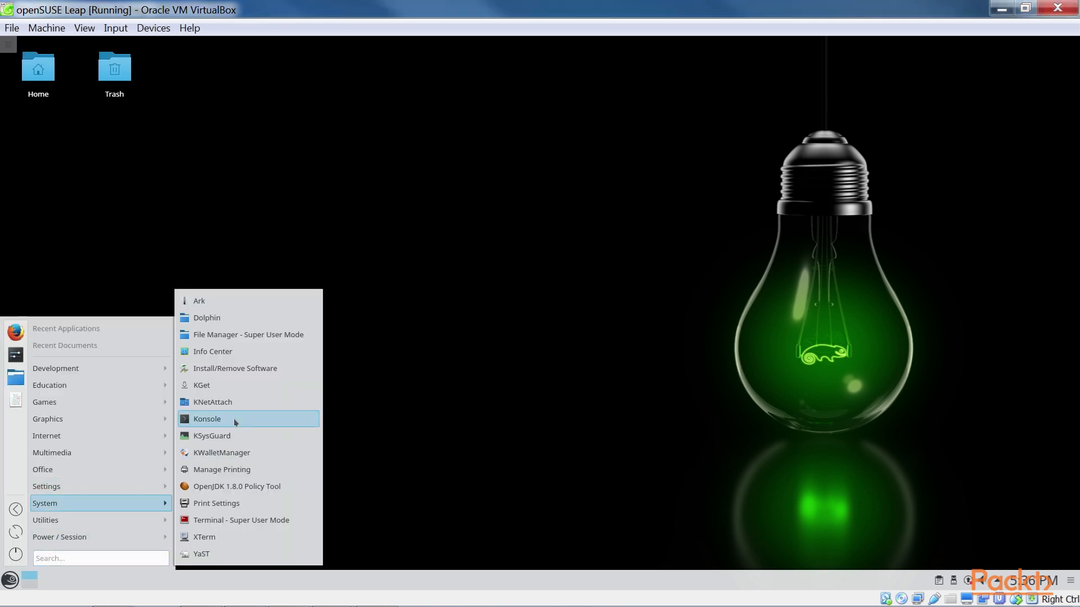
{"action": "left_click", "coordinate": [207, 419]}
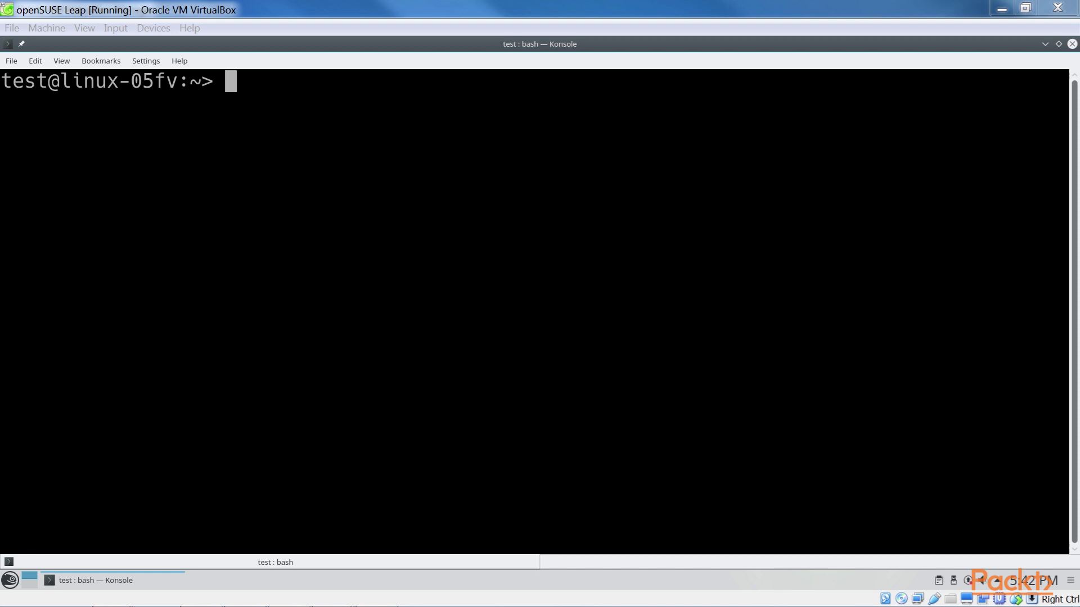
{"action": "mouse_move", "coordinate": [848, 253]}
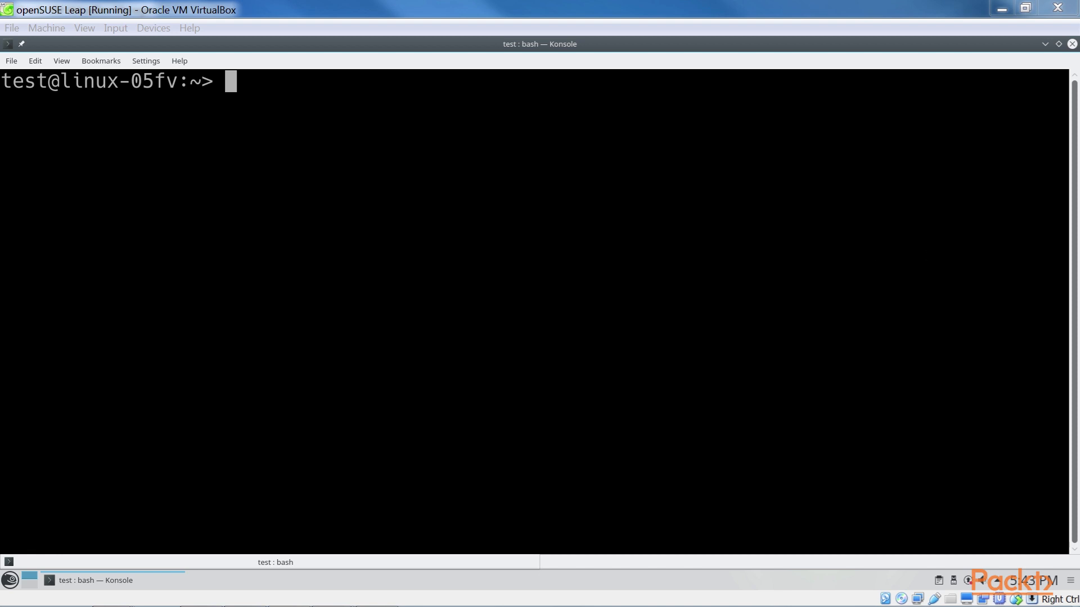
Show the working directory /home/test with pwd, then list home with ls and ls -l
{"action": "type", "text": "pwd"}
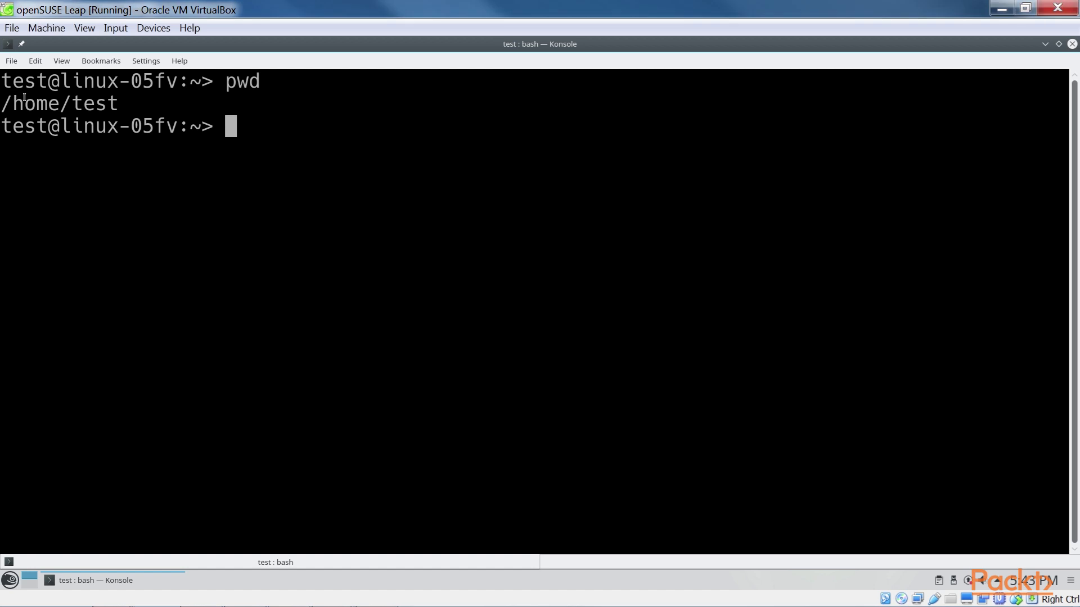
{"action": "double_click", "coordinate": [31, 104]}
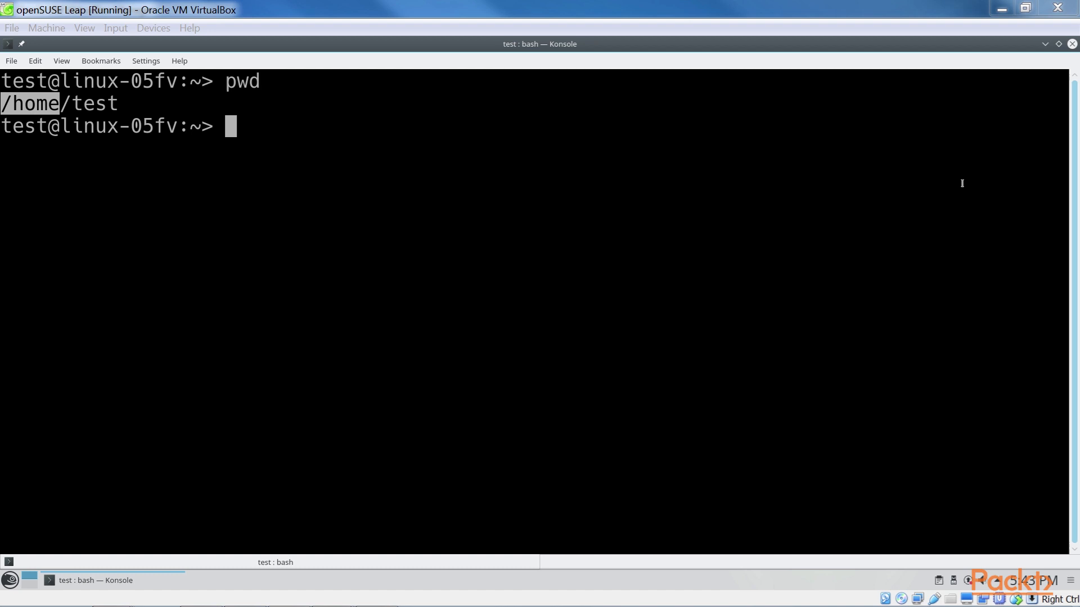
{"action": "mouse_move", "coordinate": [844, 176]}
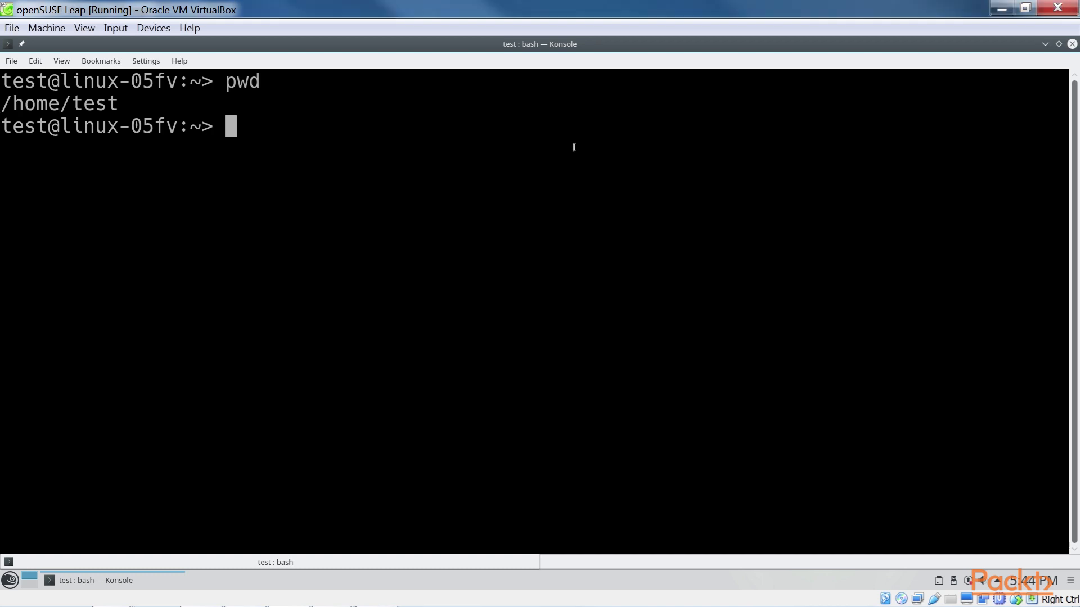
{"action": "type", "text": "ls"}
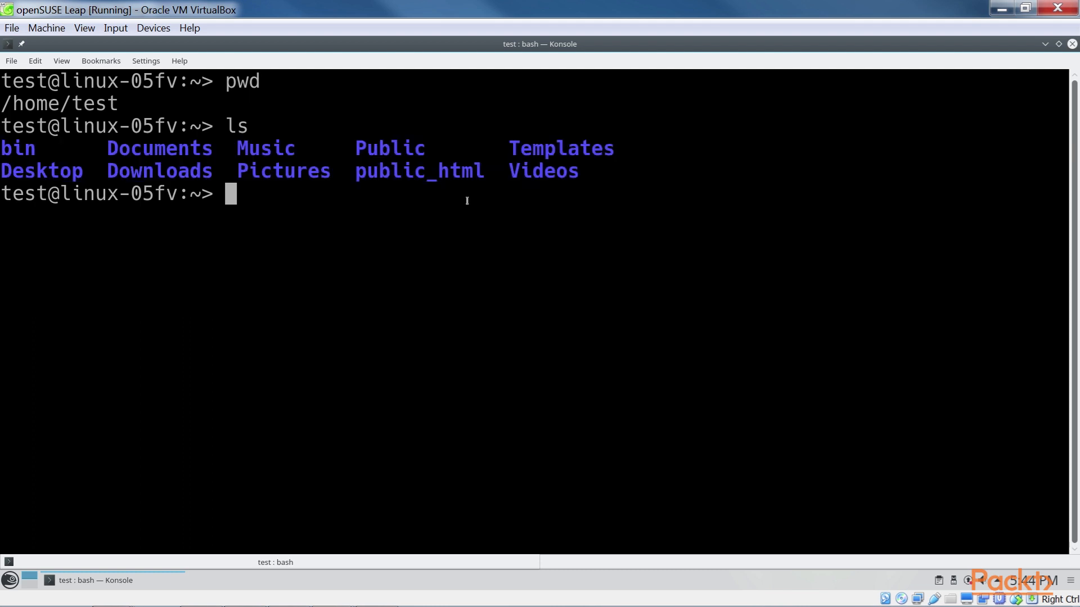
{"action": "type", "text": "ls -l"}
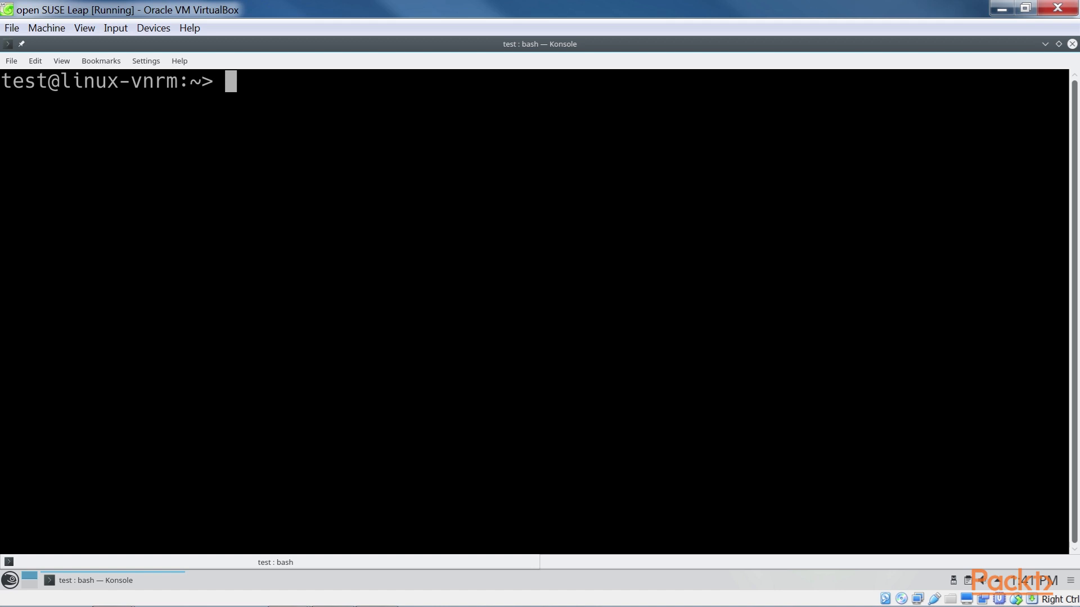
Change into /opt/mssql/bin, confirm the path with pwd and list its files with ls -l
{"action": "type", "text": "pwd"}
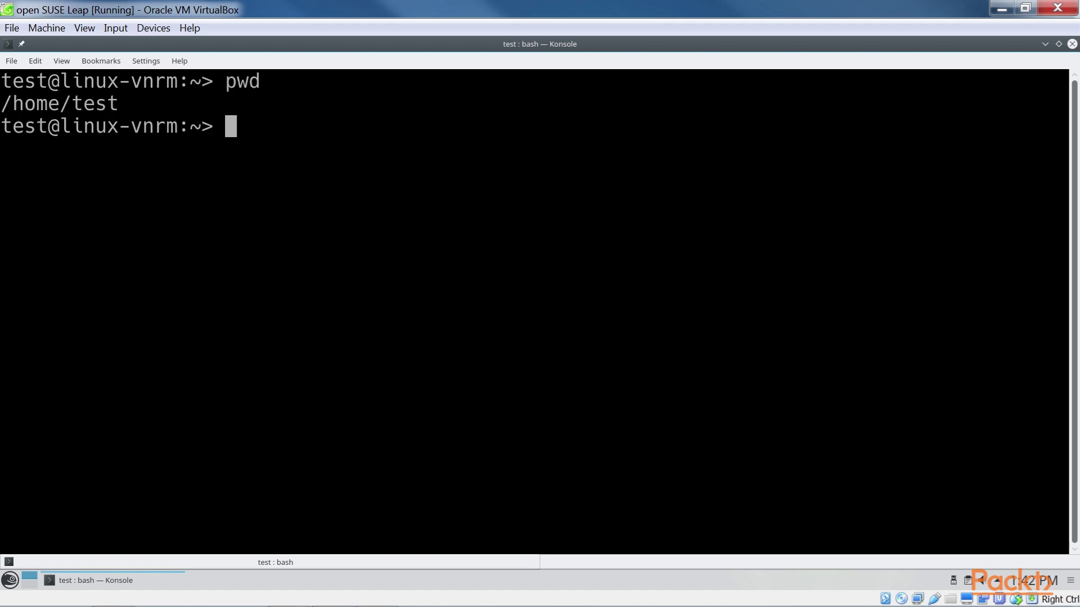
{"action": "type", "text": "cd /opt/mssql/bin/"}
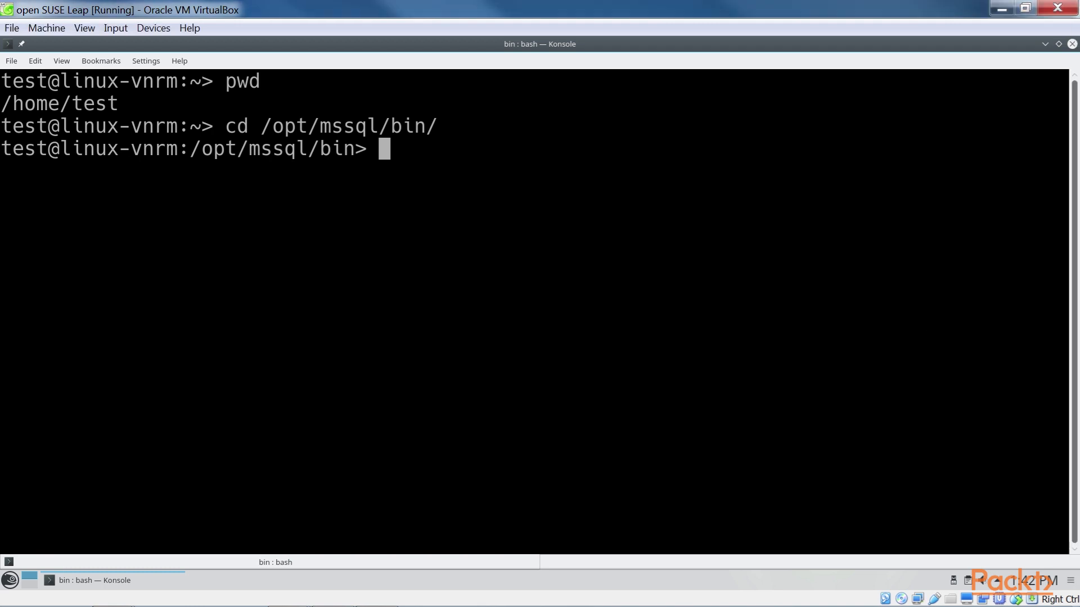
{"action": "type", "text": "pwd"}
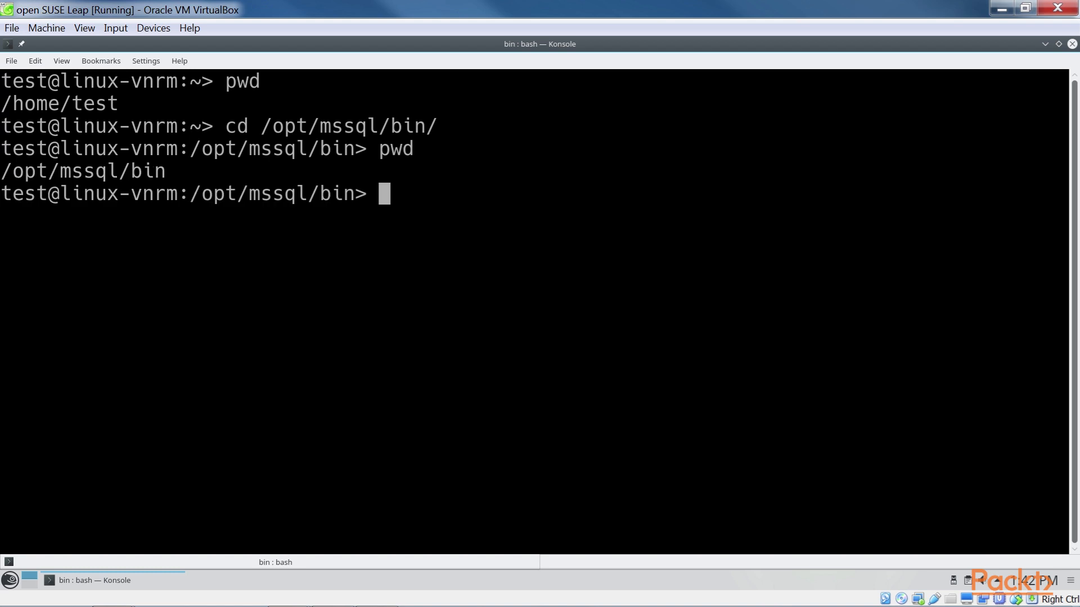
{"action": "type", "text": "ls -l"}
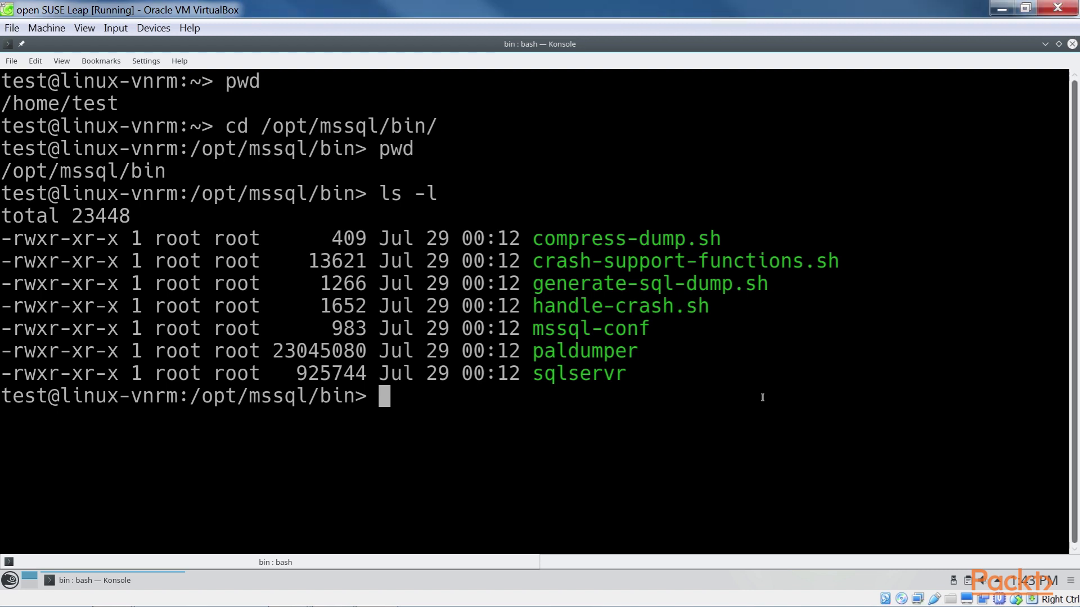
Return to the home directory with cd and confirm /home/test with pwd
{"action": "type", "text": "cd"}
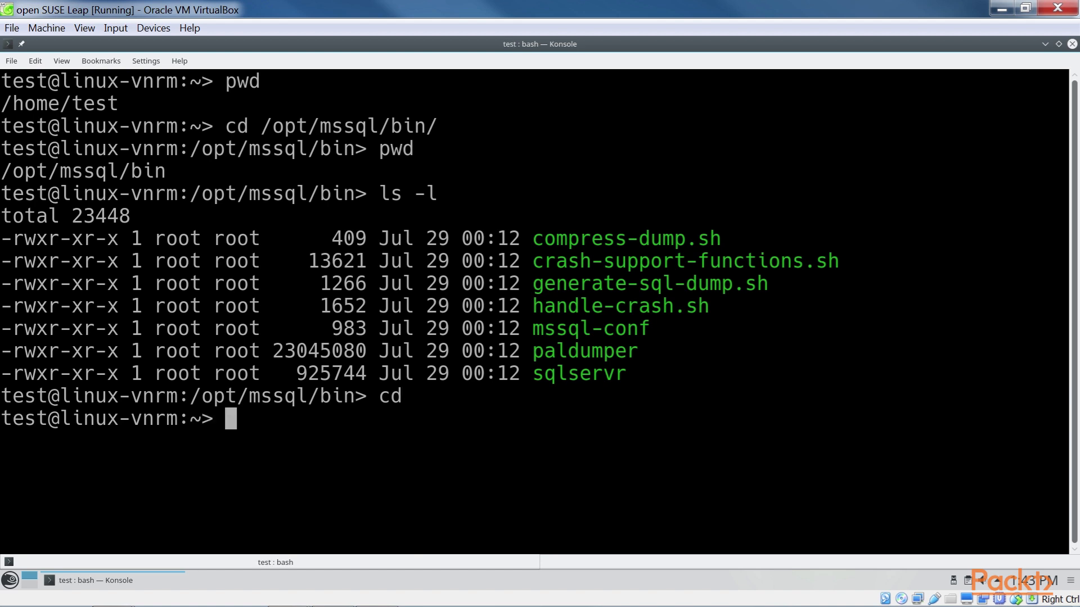
{"action": "type", "text": "pwd"}
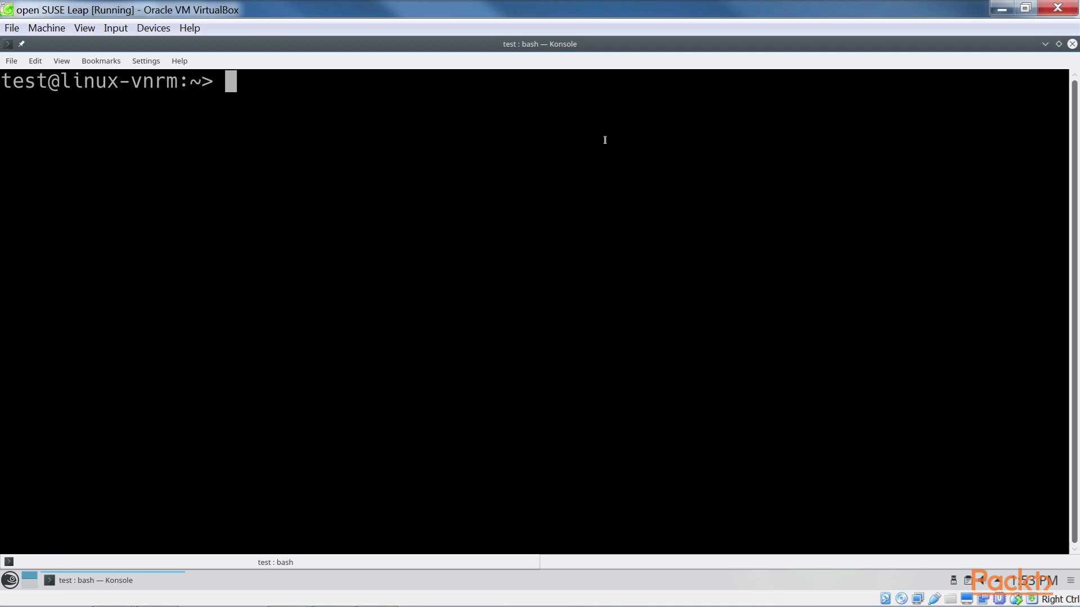
Confirm the home path, list its folders and change into Documents
{"action": "type", "text": "pwd"}
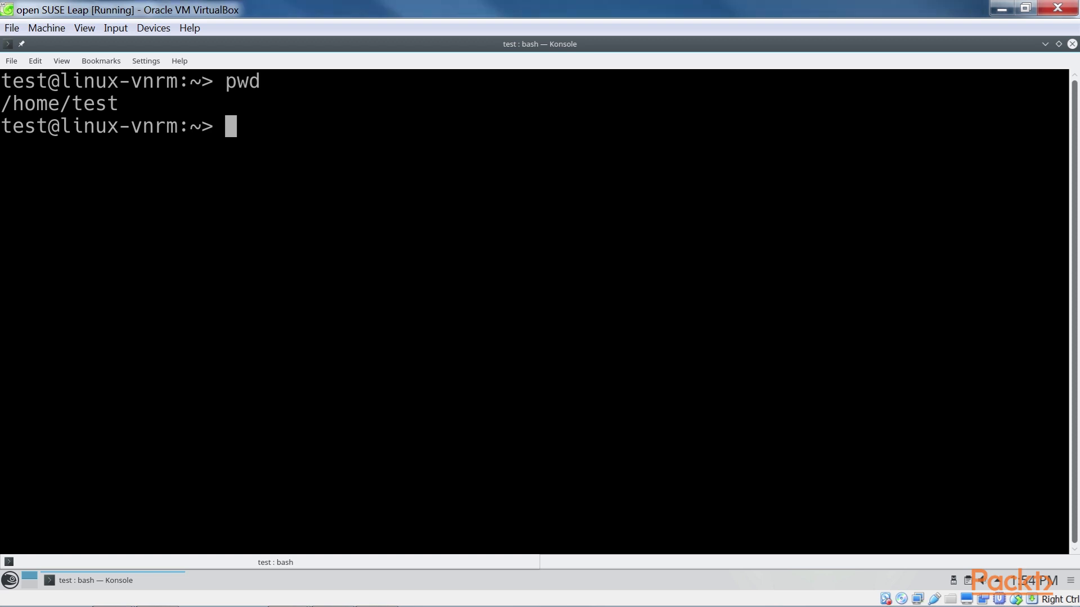
{"action": "type", "text": "ls"}
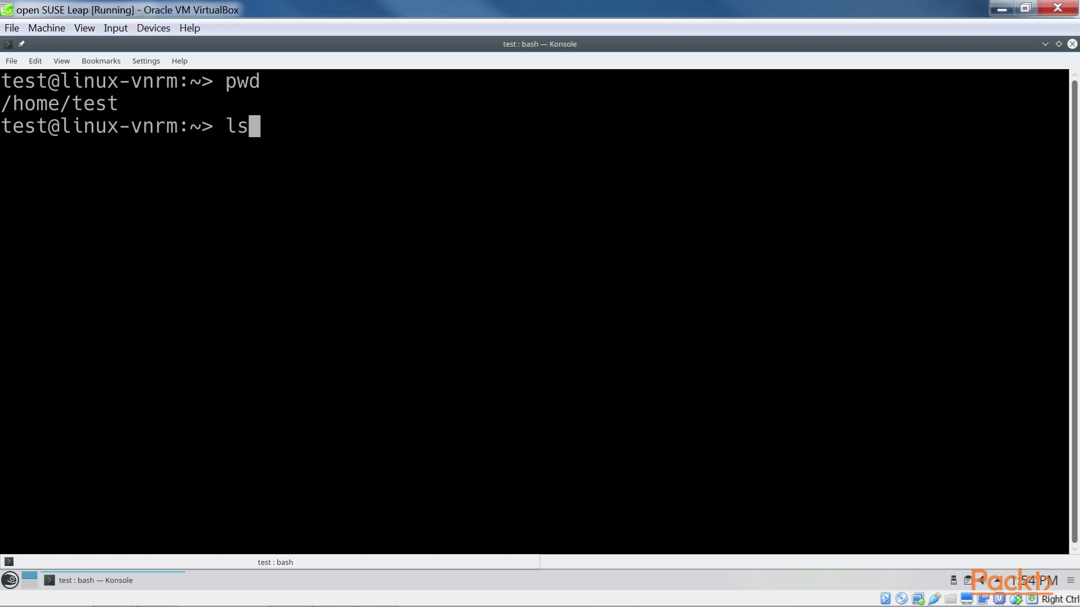
{"action": "key", "text": "Return"}
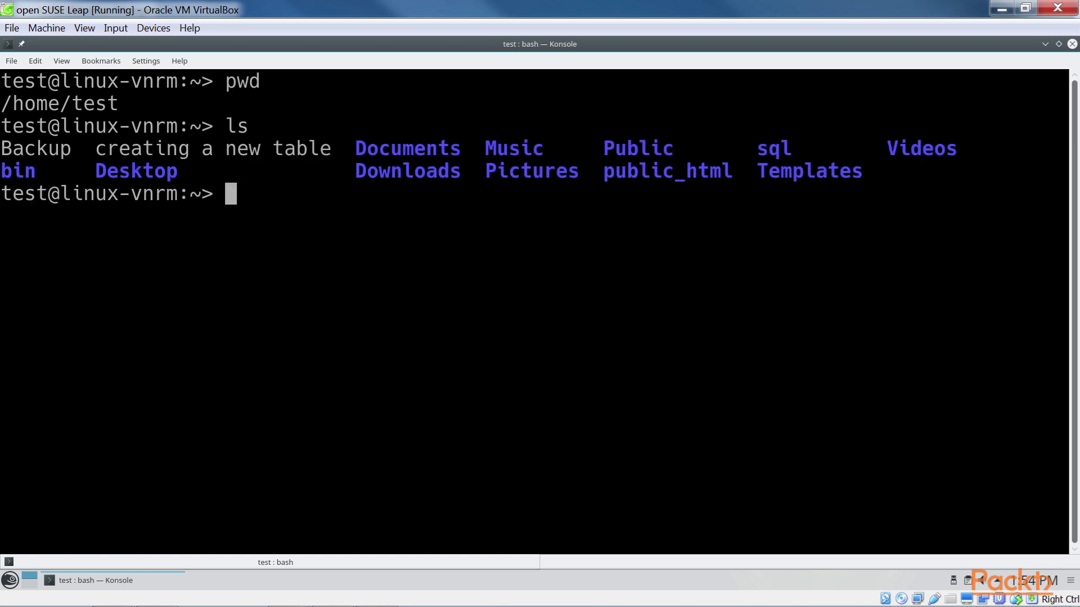
{"action": "type", "text": "cd Document"}
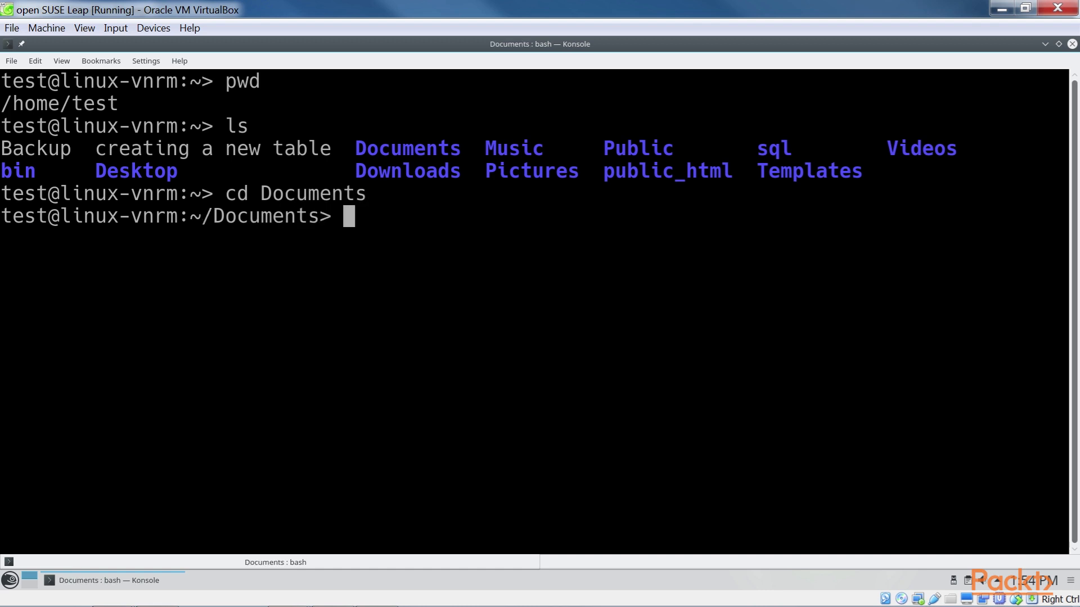
Copy Readme into /home/test/sql/ using sudo cp
{"action": "type", "text": "sudo cp Rea"}
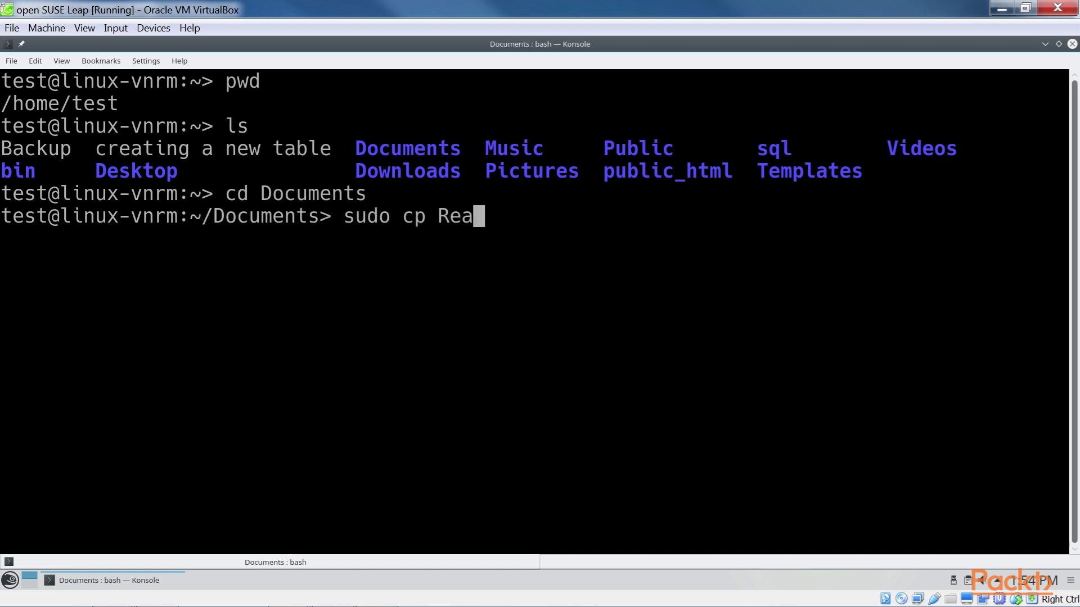
{"action": "type", "text": "dme /home/test"}
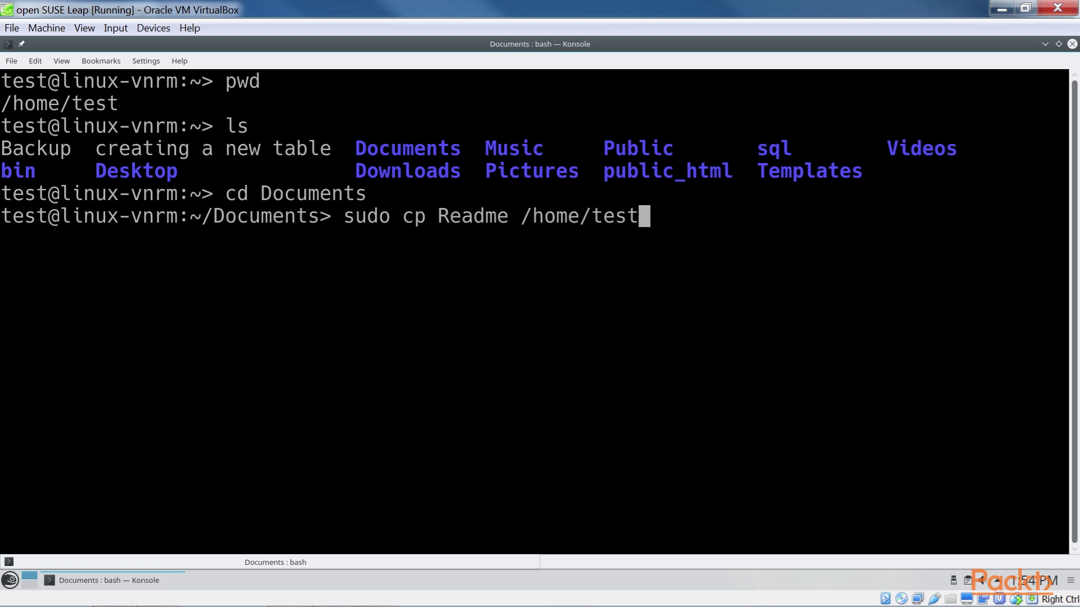
{"action": "type", "text": "/sql/"}
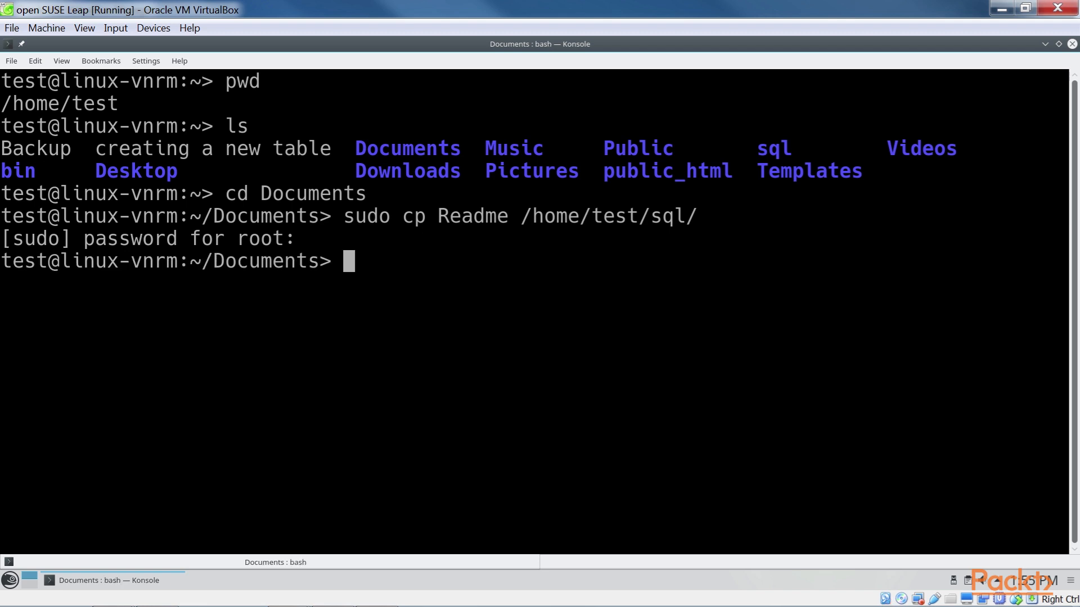
Go back up, change into the sql folder and list it to show Readme there
{"action": "type", "text": "cd .."}
{"action": "type", "text": "cd test"}
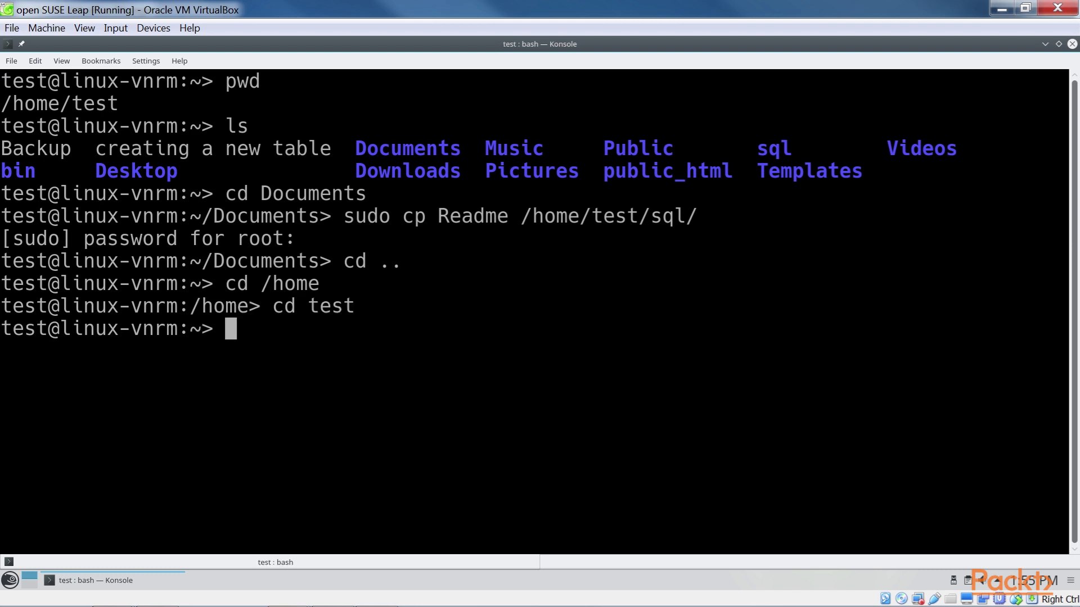
{"action": "type", "text": "cd sql"}
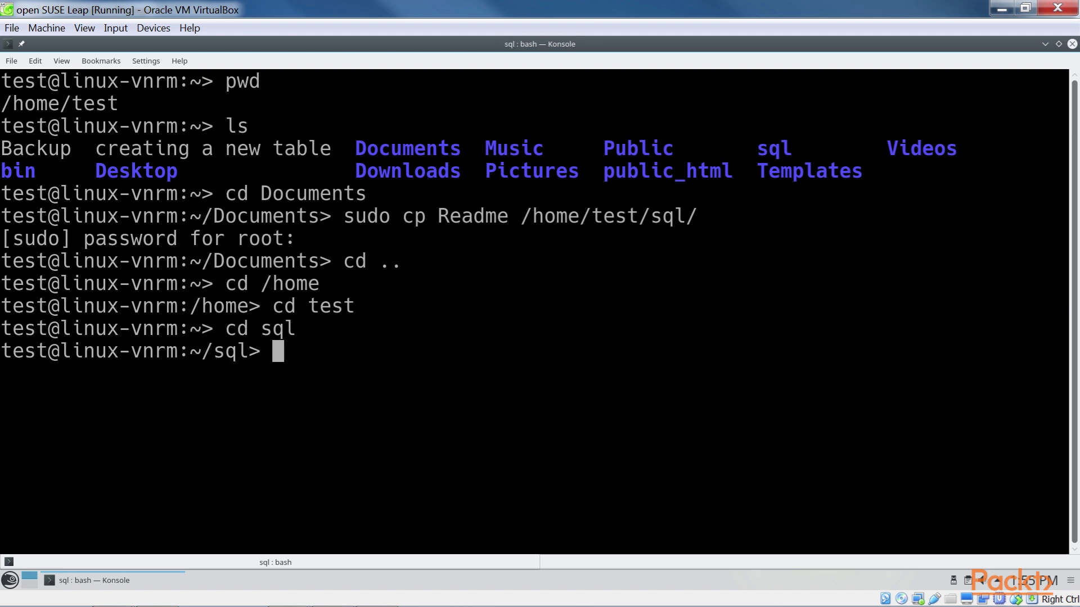
{"action": "type", "text": "ls"}
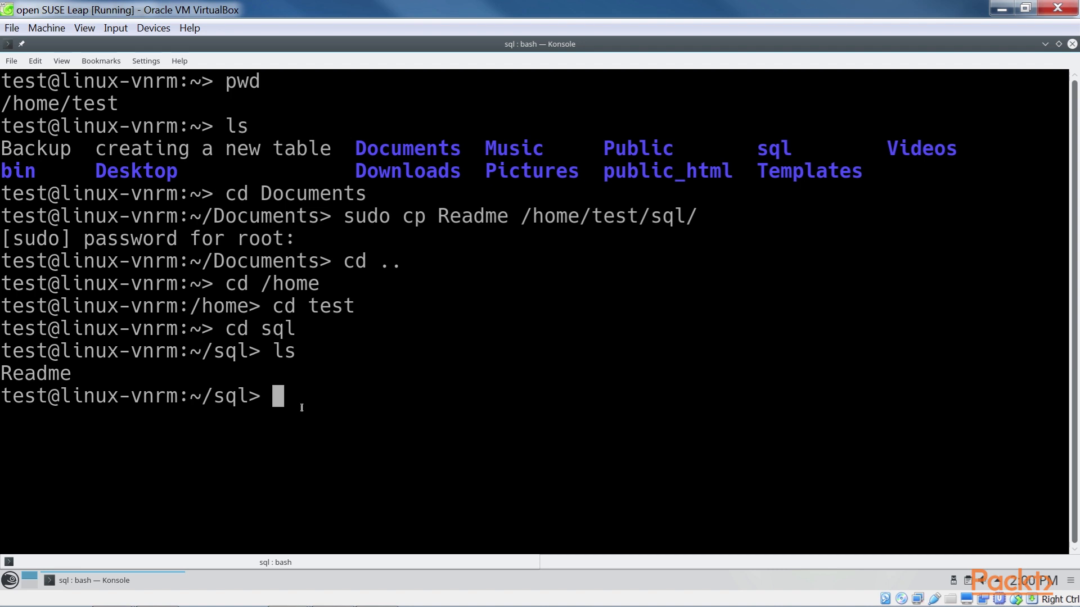
Delete Readme from sql with sudo rm and show the folder empty via ls and ls -l (total 0)
{"action": "type", "text": "sudo"}
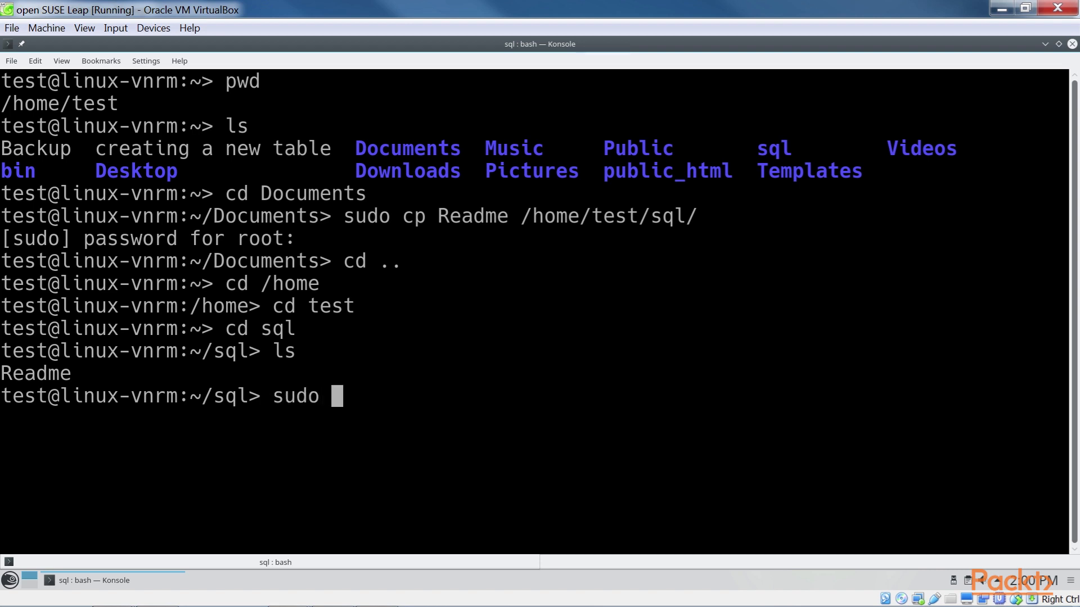
{"action": "type", "text": "rm Readme"}
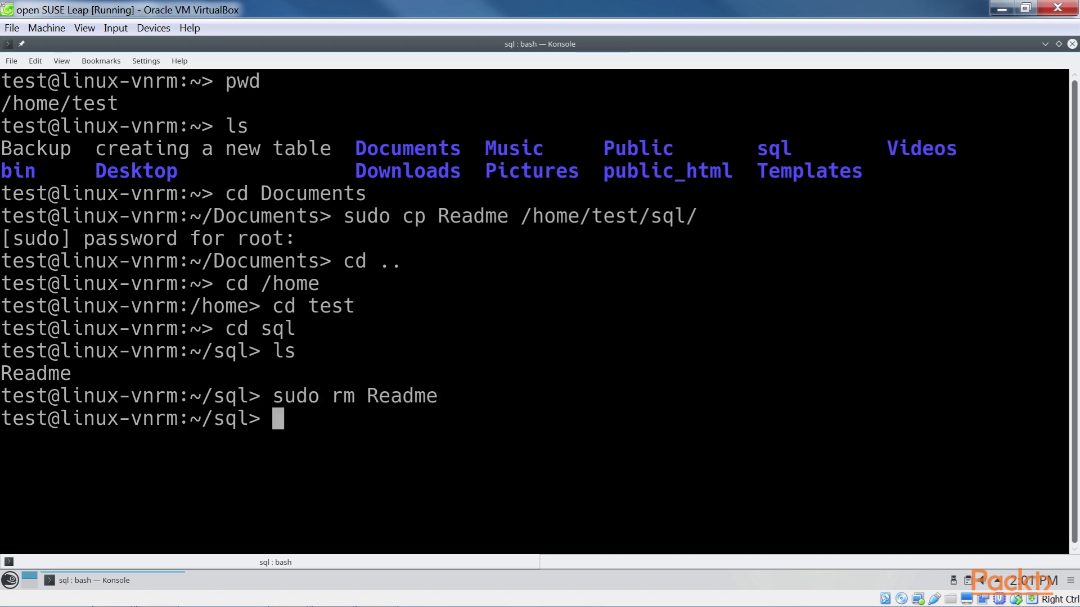
{"action": "type", "text": "ls"}
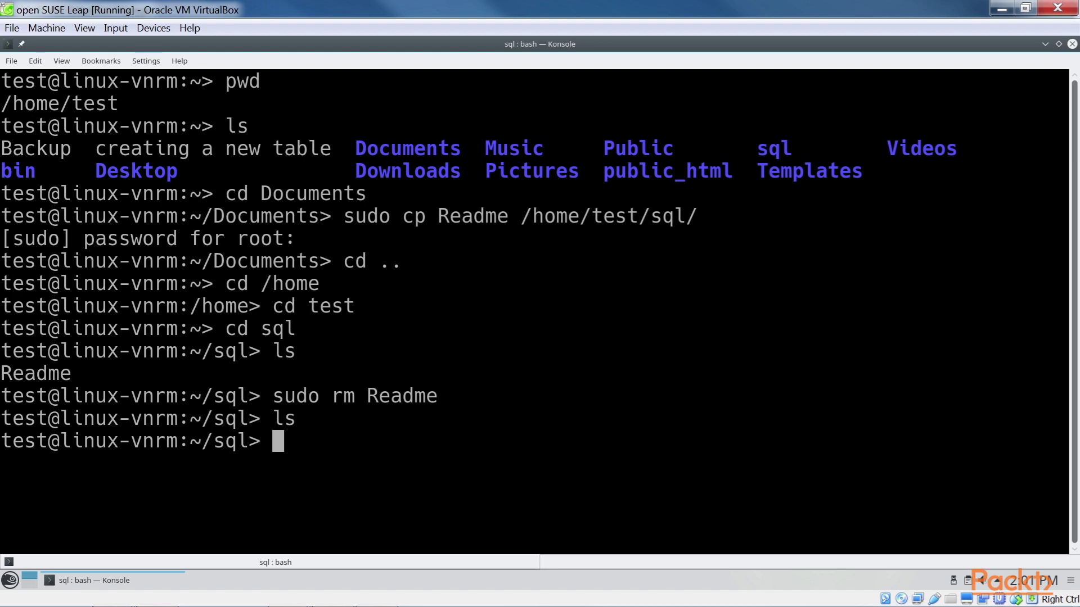
{"action": "type", "text": "ls -l"}
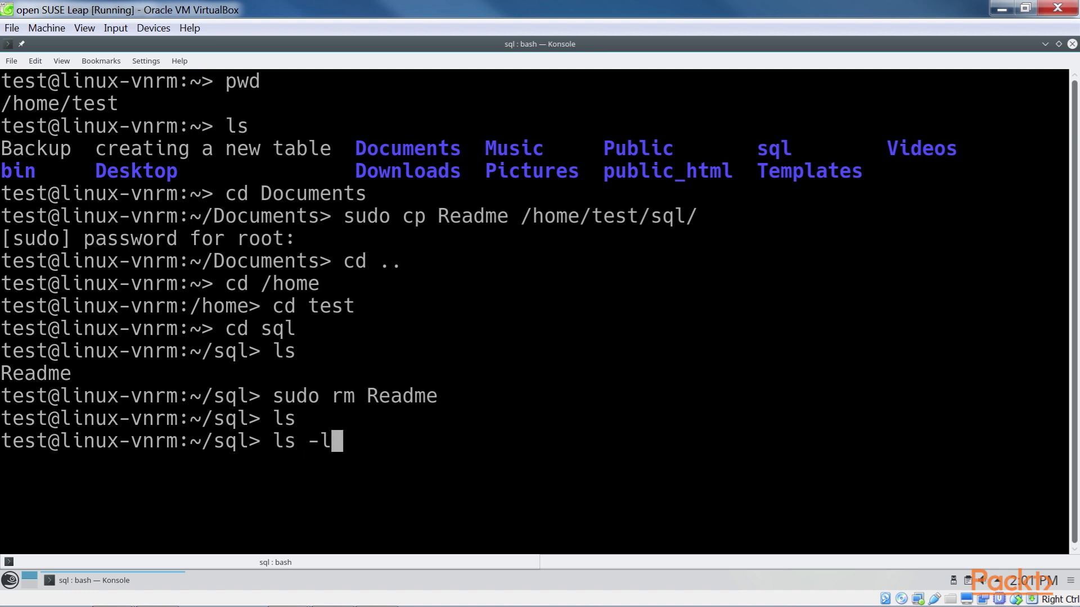
{"action": "key", "text": "Return"}
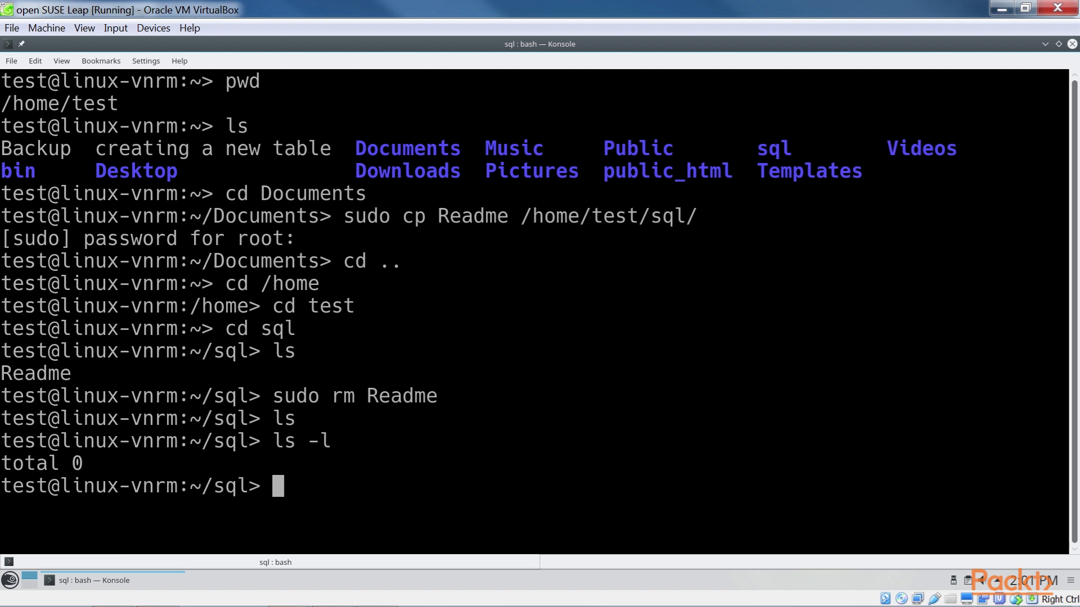
Return to the home folder with cd .. and begin an rm command for the sql folder
{"action": "type", "text": "cd .."}
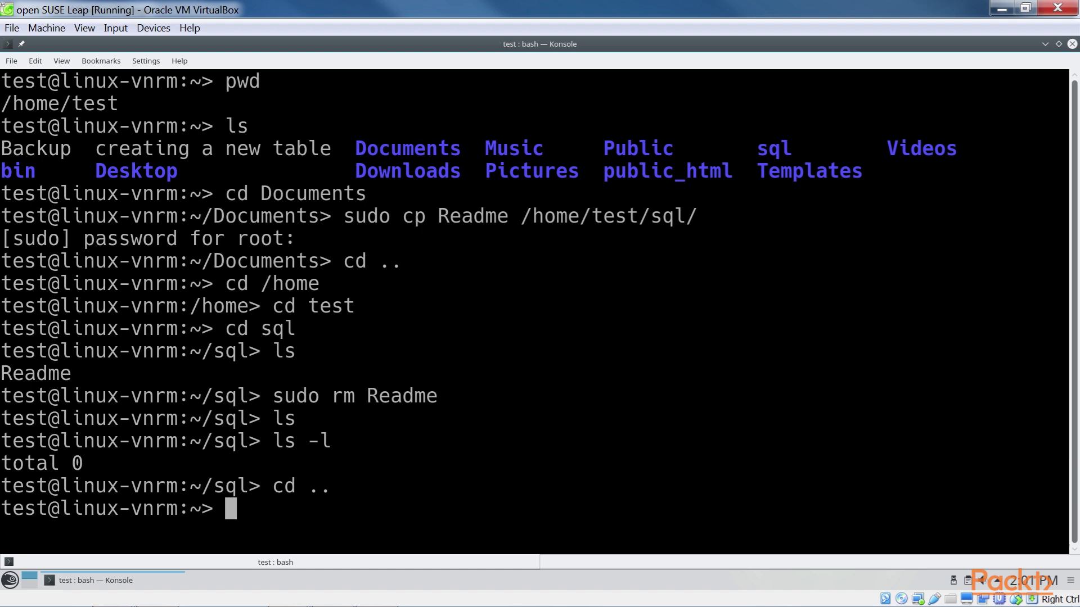
{"action": "type", "text": "rm"}
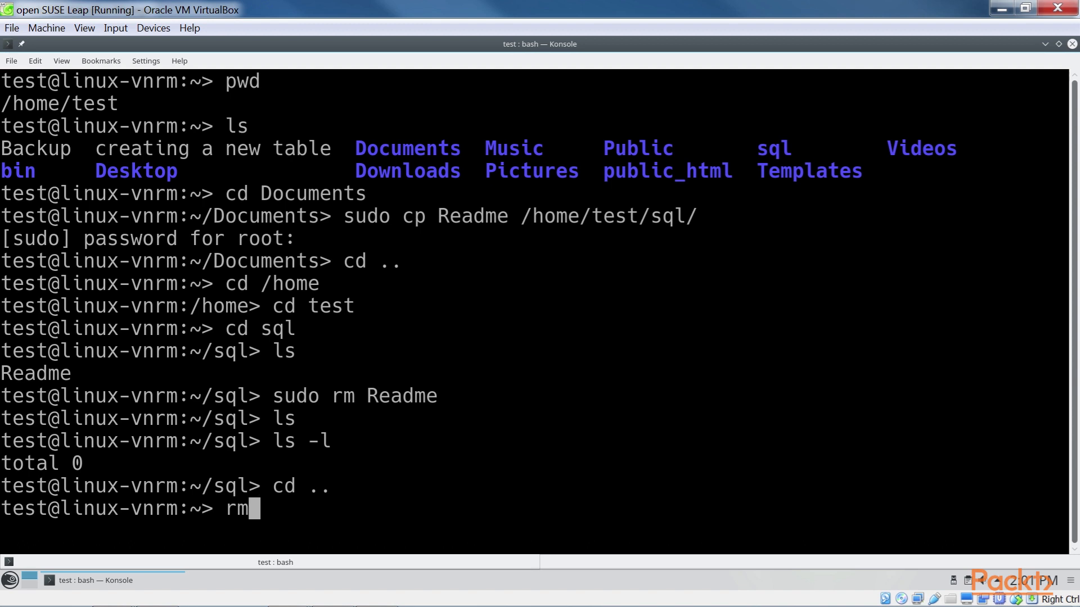
After plain rm sql/ fails, remove the empty folder with sudo rmdir and list home without sql
{"action": "type", "text": "sql/"}
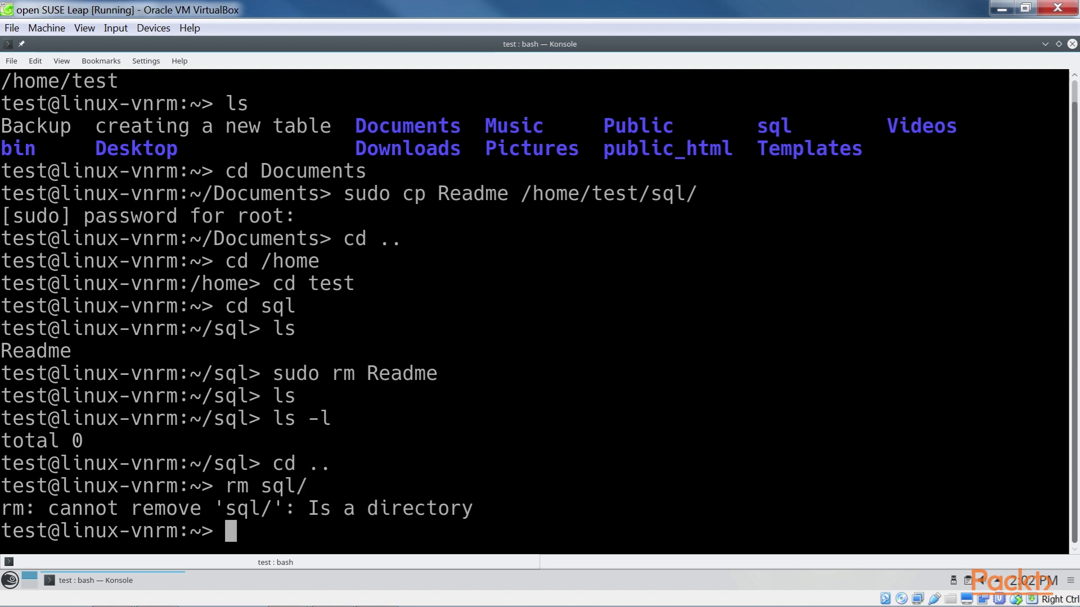
{"action": "type", "text": "sudo rmdir sql/"}
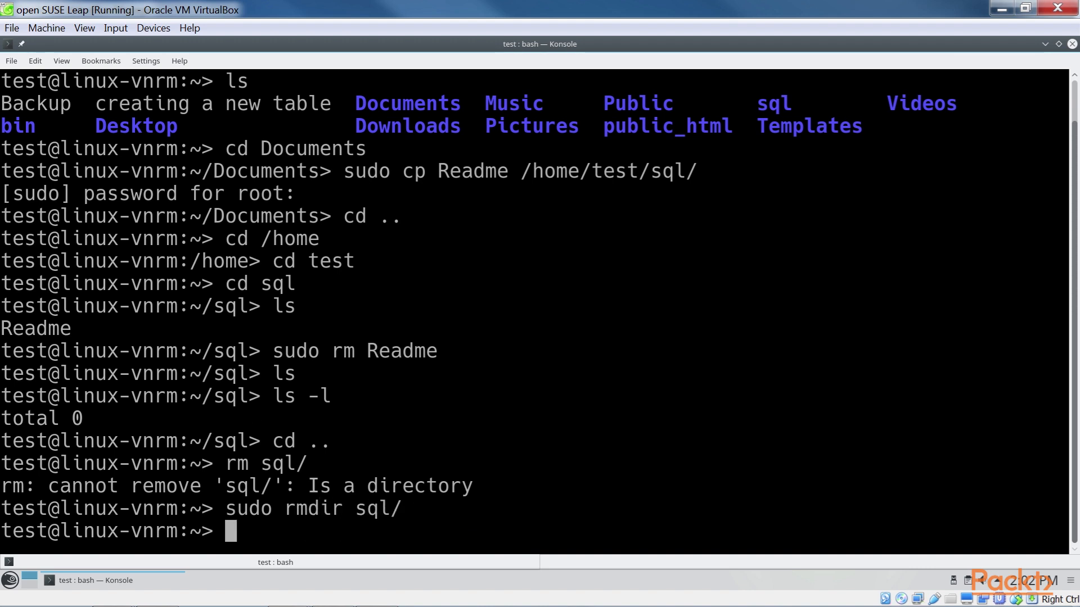
{"action": "type", "text": "ls"}
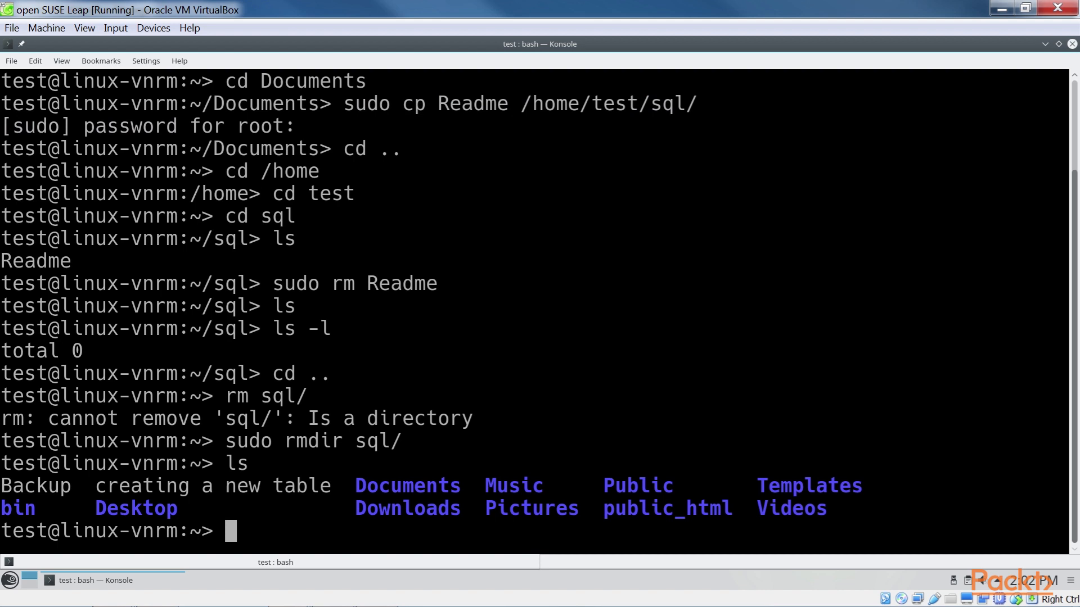
{"action": "type", "text": "ls -l"}
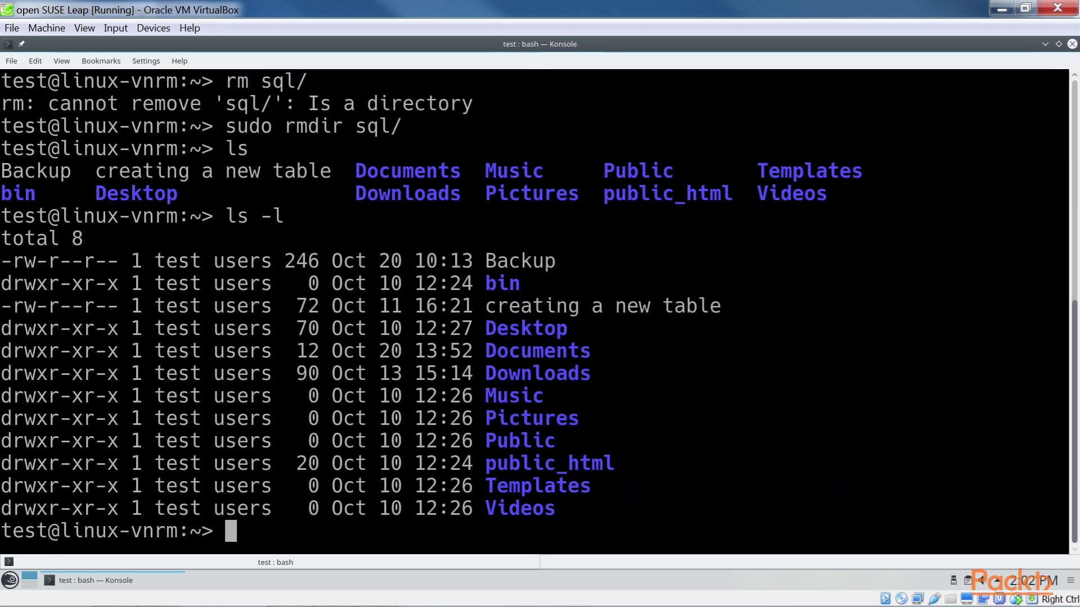
{"action": "mouse_move", "coordinate": [896, 232]}
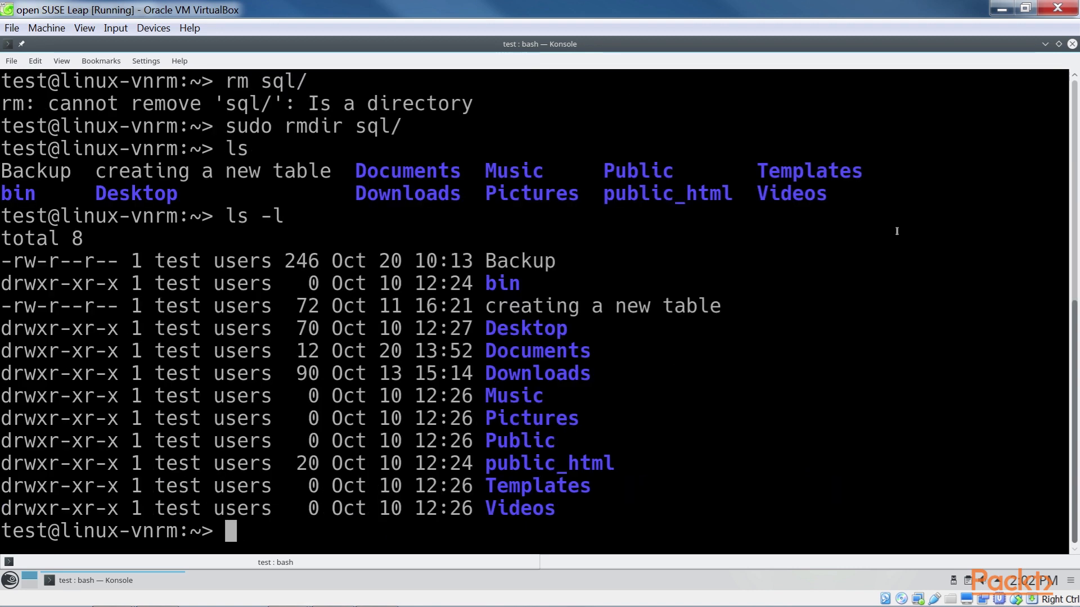